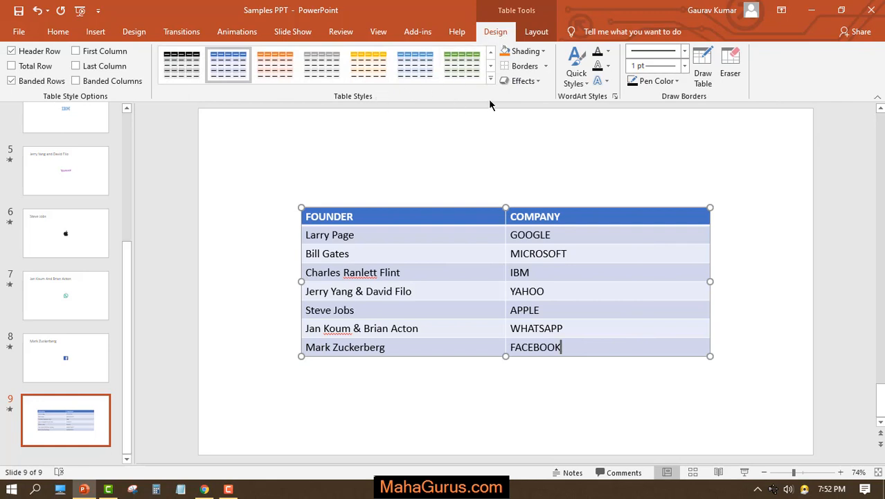
Apply a blue table style with header row and banded rows to the slide 9 table.
{"action": "left_click", "coordinate": [536, 31]}
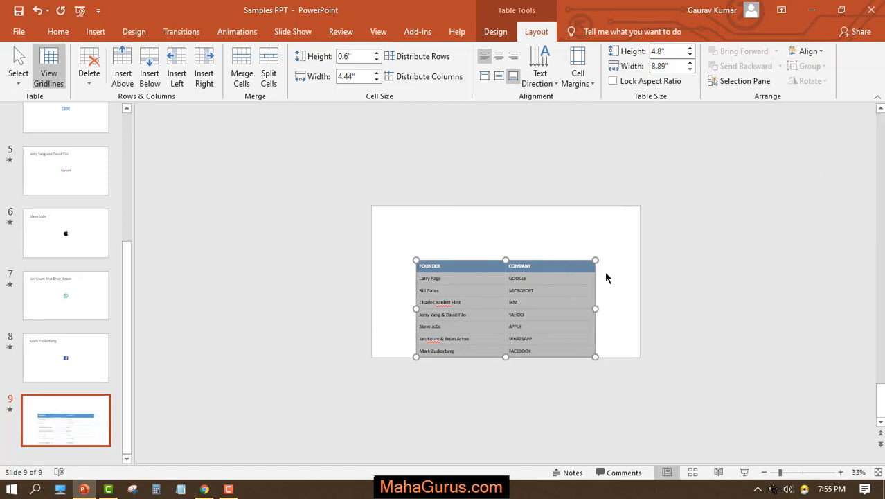
Align the founder–company table to the horizontal center of slide 9.
{"action": "left_click", "coordinate": [612, 149]}
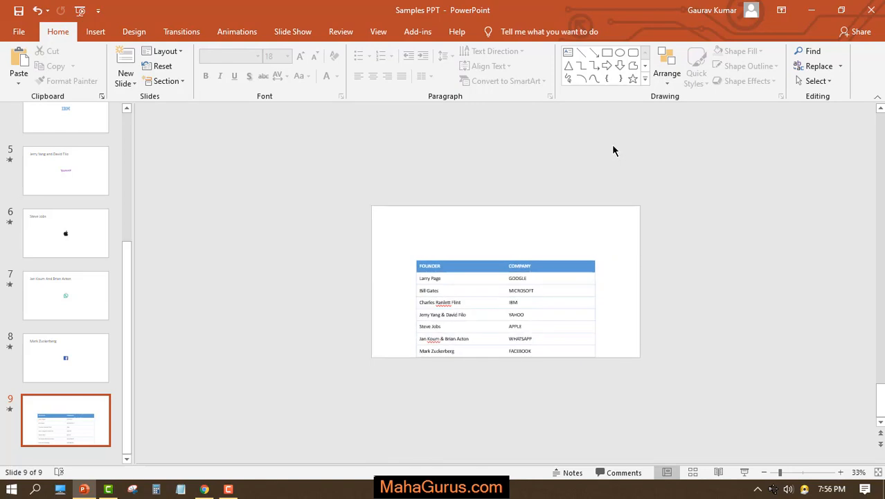